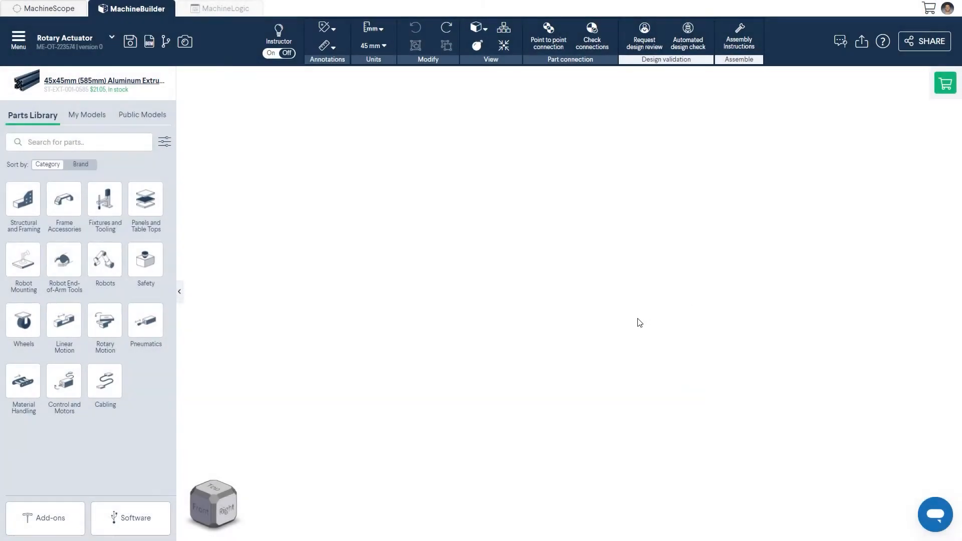
Load the saved frame design with the MachineMotion 2 controller from My Models
left_click(104, 319)
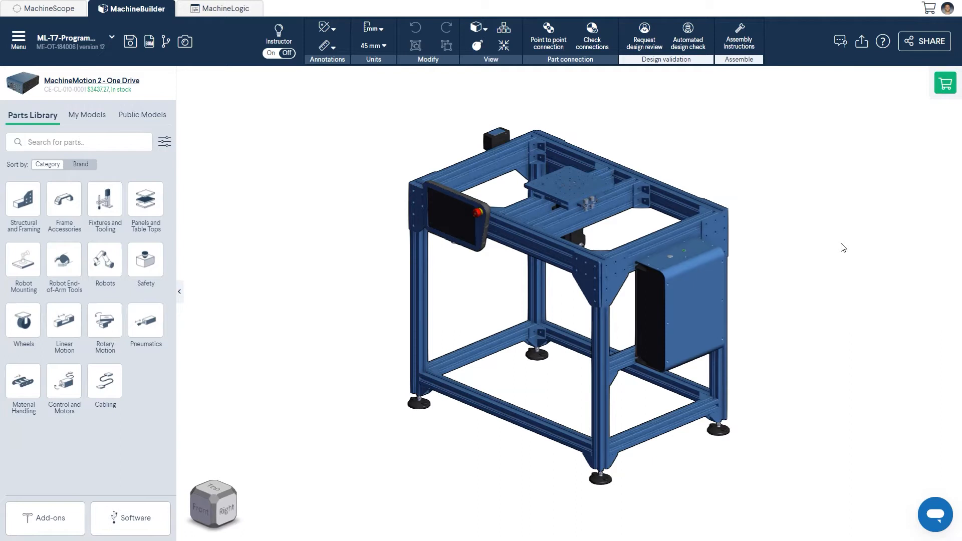
Insert the push-button / e-stop module from Control and Motors and link it to the controller
left_click(63, 381)
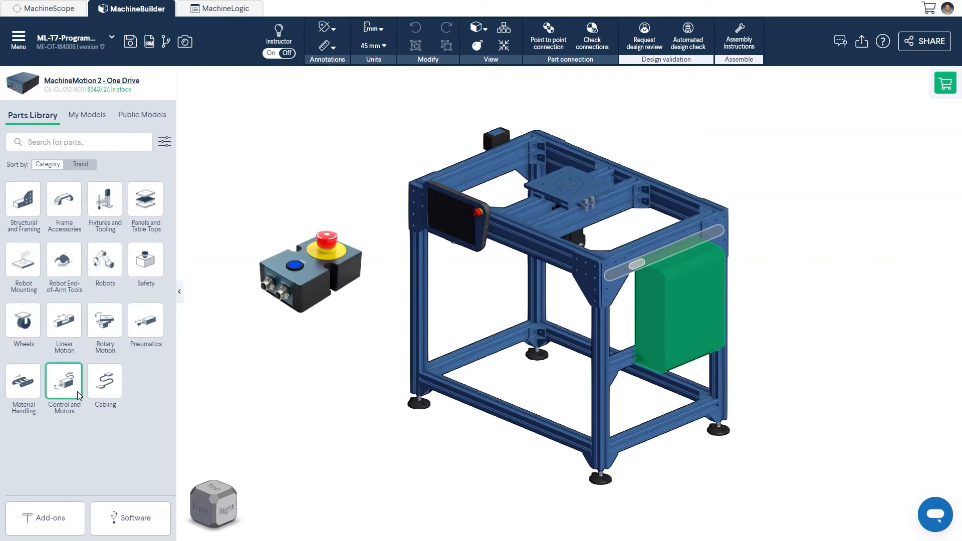
left_click(225, 8)
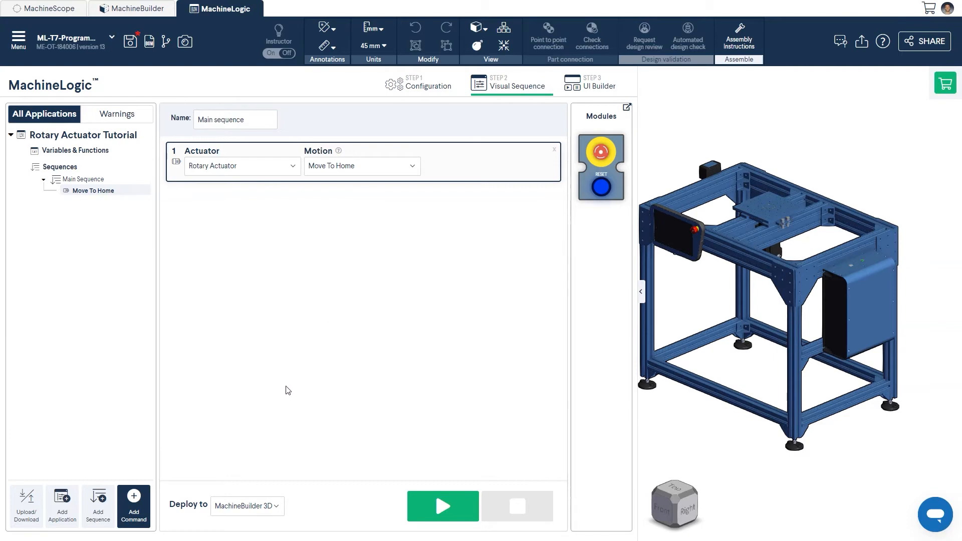